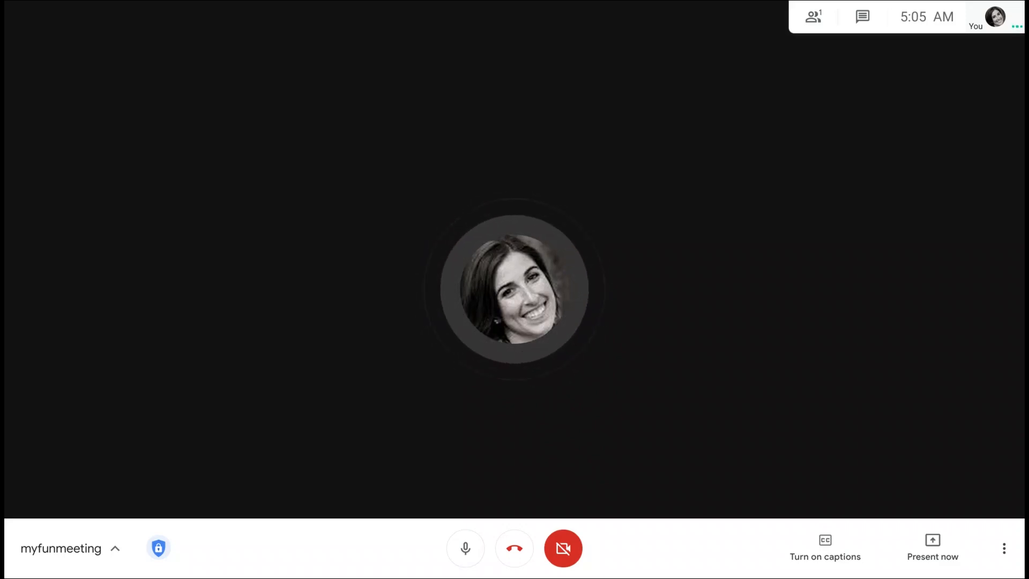
mouse_move(158, 547)
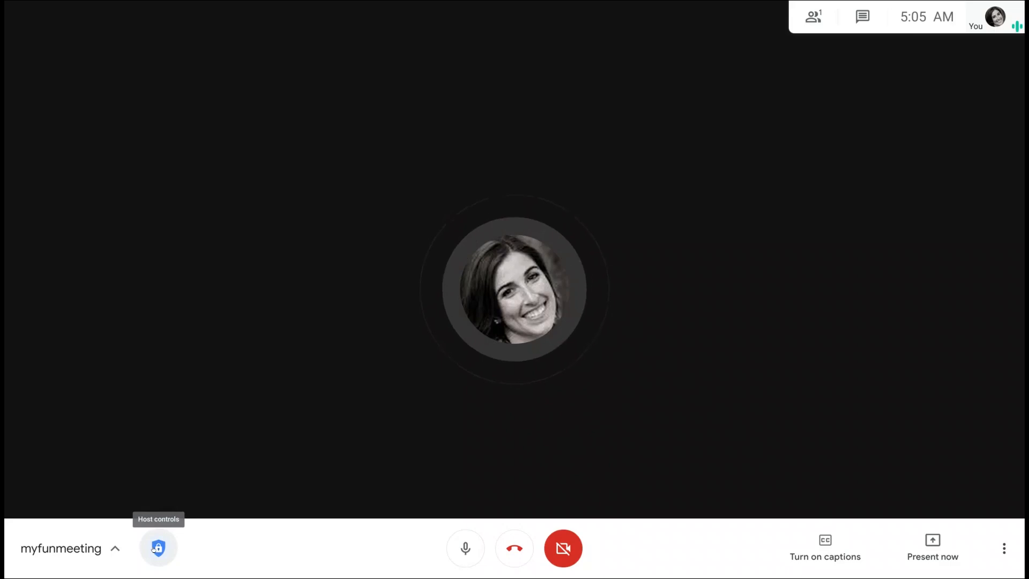
Show the Meeting safety host settings from the bottom-bar shield for myfunmeeting.
left_click(158, 548)
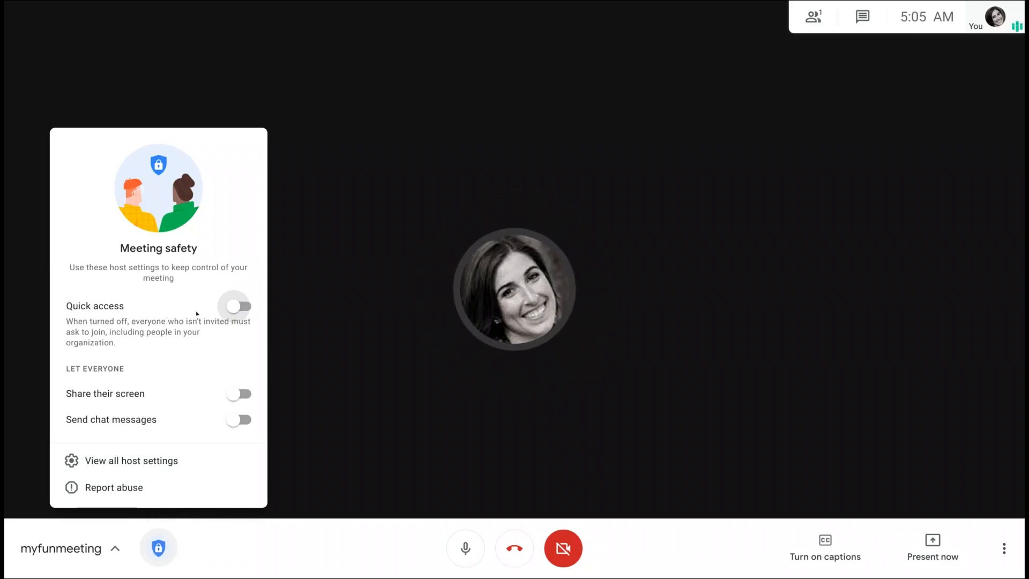
Switch Quick access on, then back off, leaving all safety options off.
left_click(238, 306)
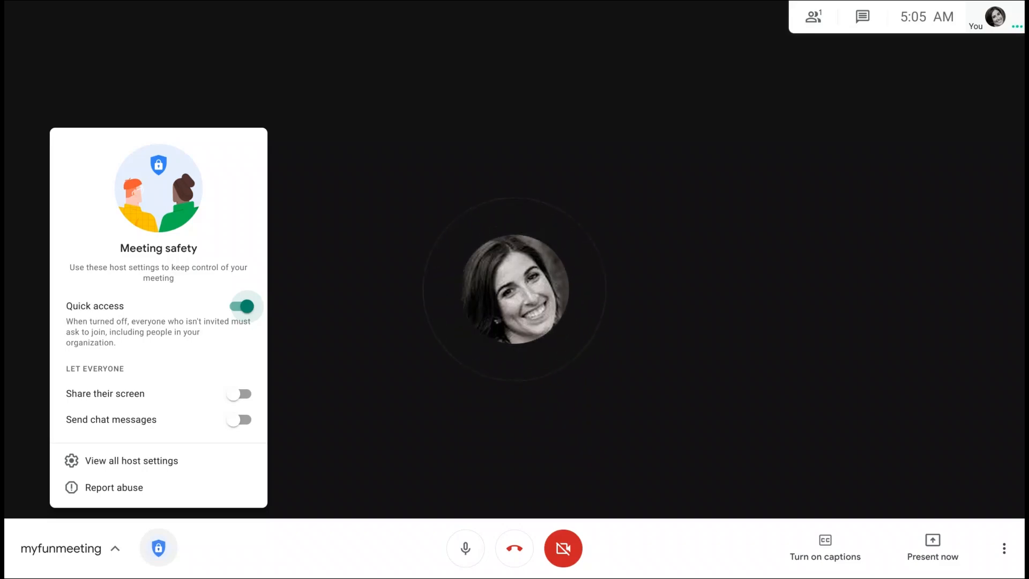
left_click(238, 307)
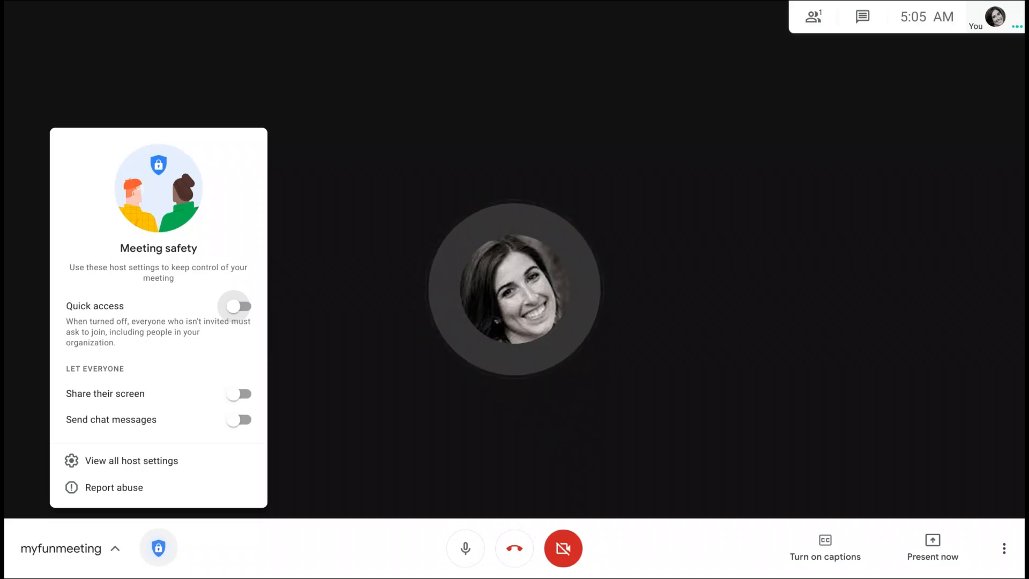
mouse_move(615, 287)
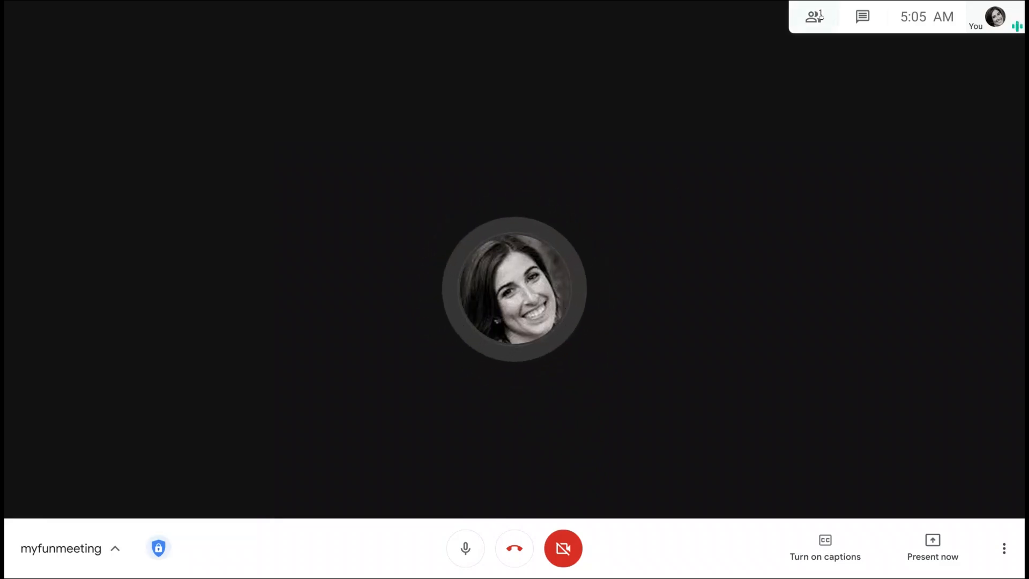
left_click(815, 16)
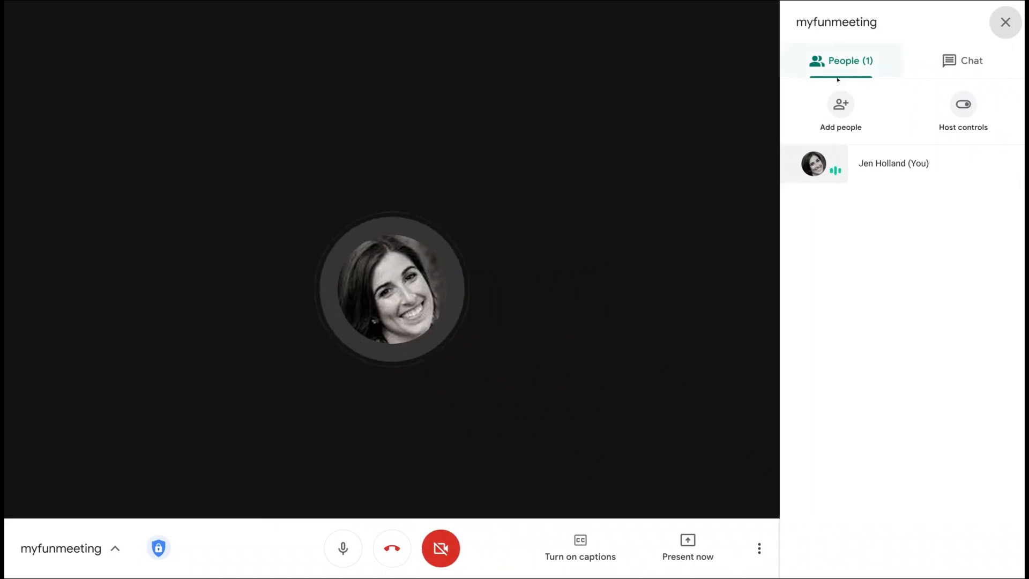
left_click(841, 109)
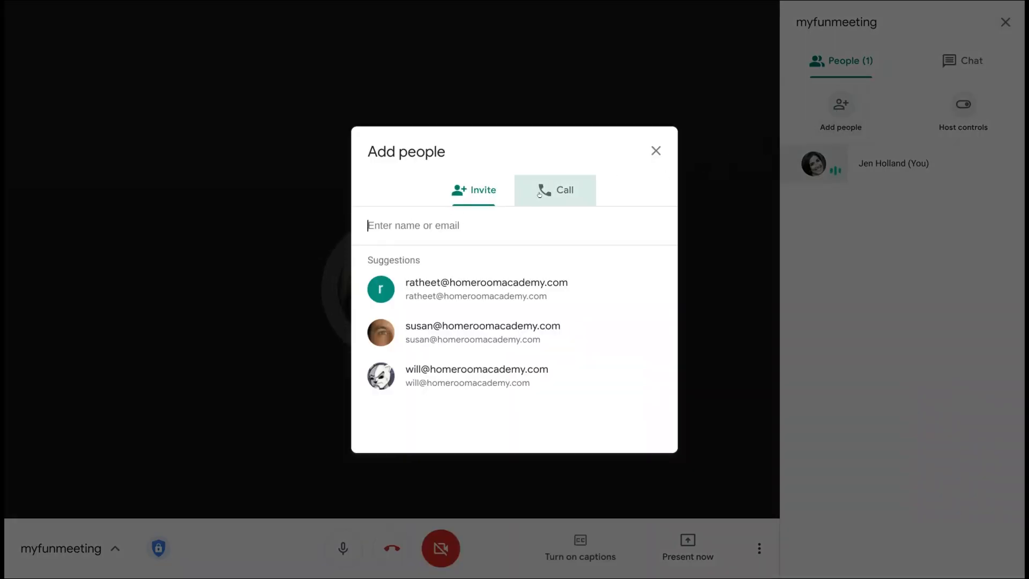
left_click(554, 191)
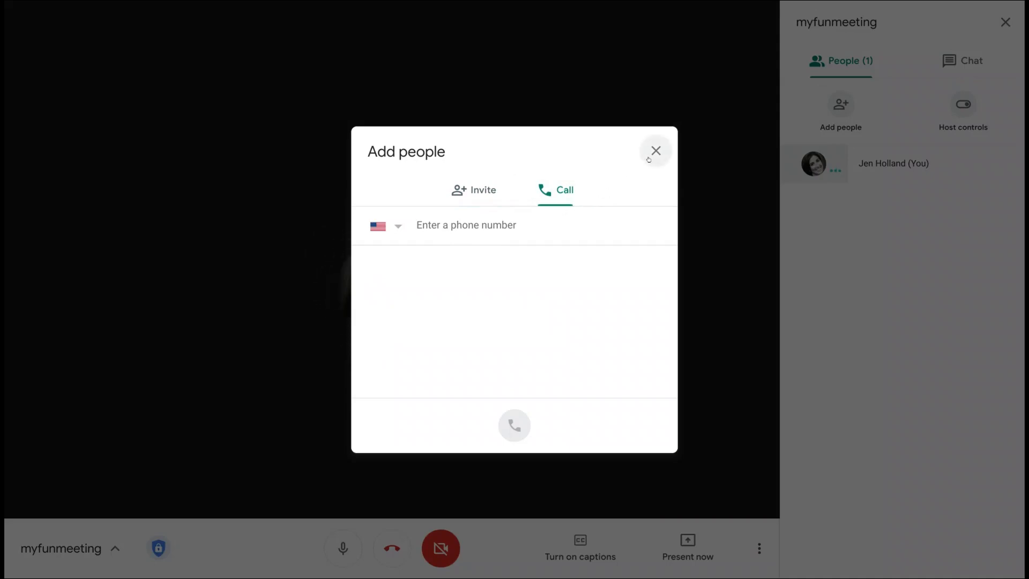
left_click(655, 151)
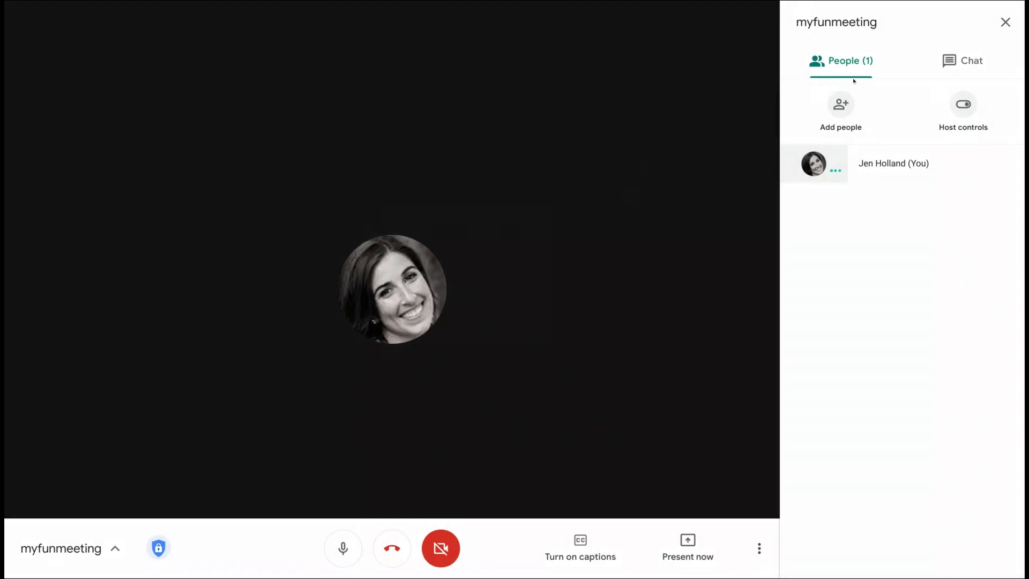
left_click(1004, 21)
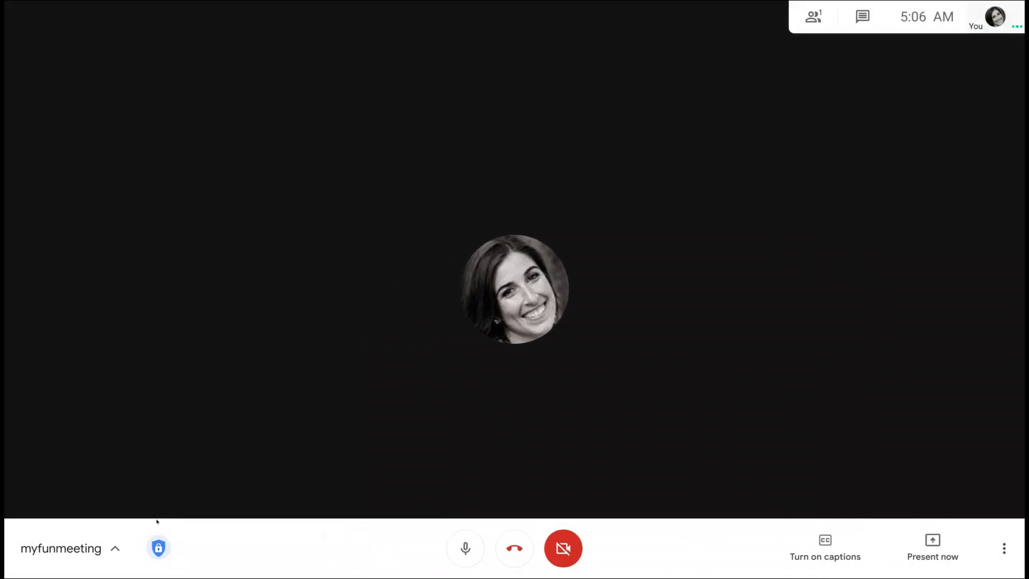
Reopen Meeting safety and switch everyone's Share their screen on, then back off.
left_click(159, 547)
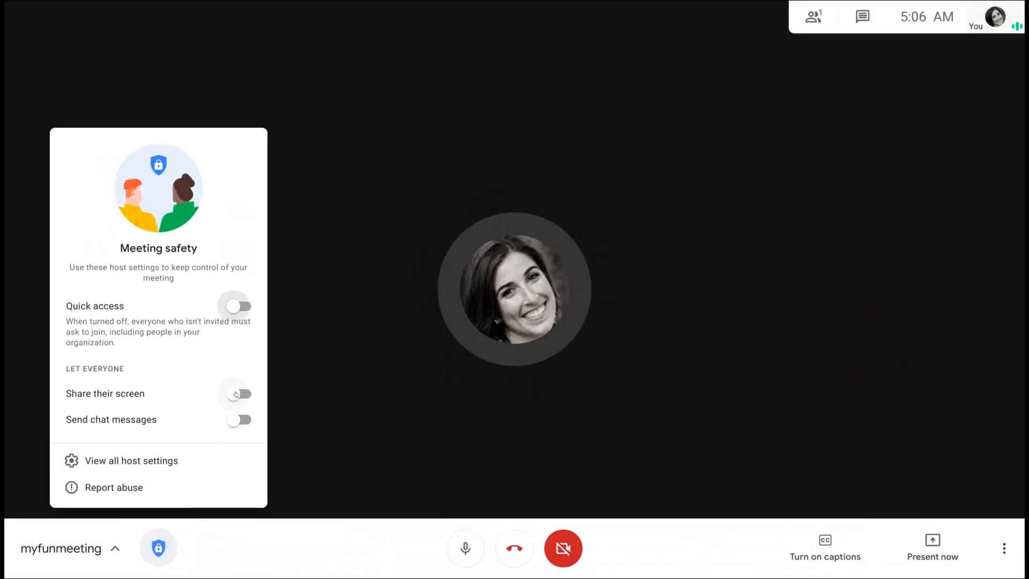
left_click(244, 393)
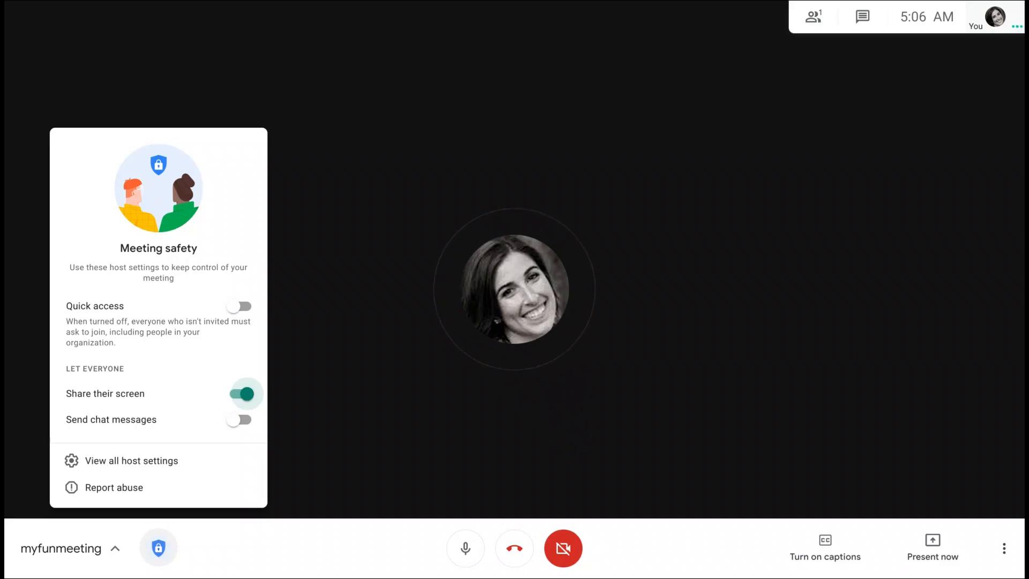
left_click(245, 393)
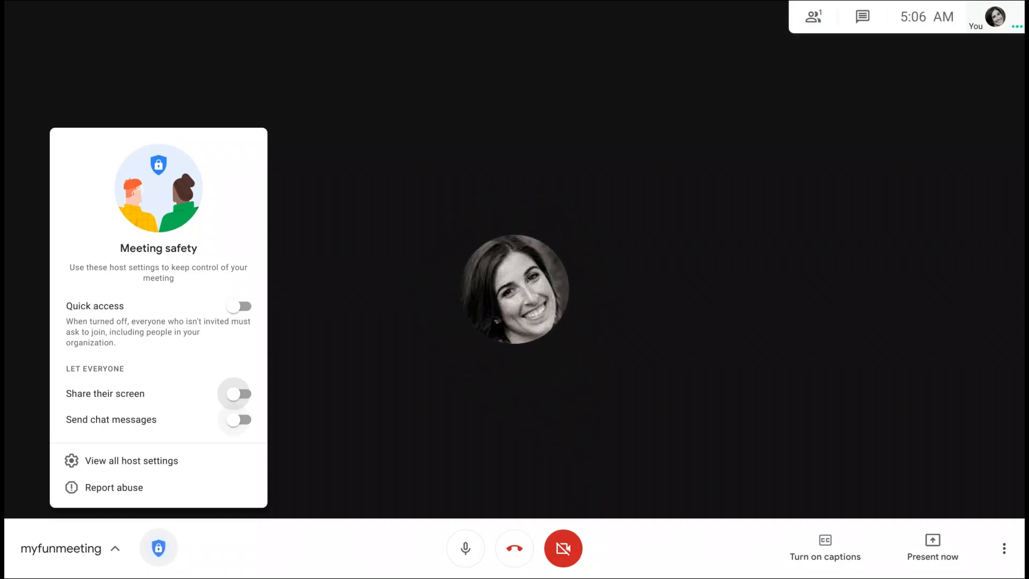
left_click(238, 419)
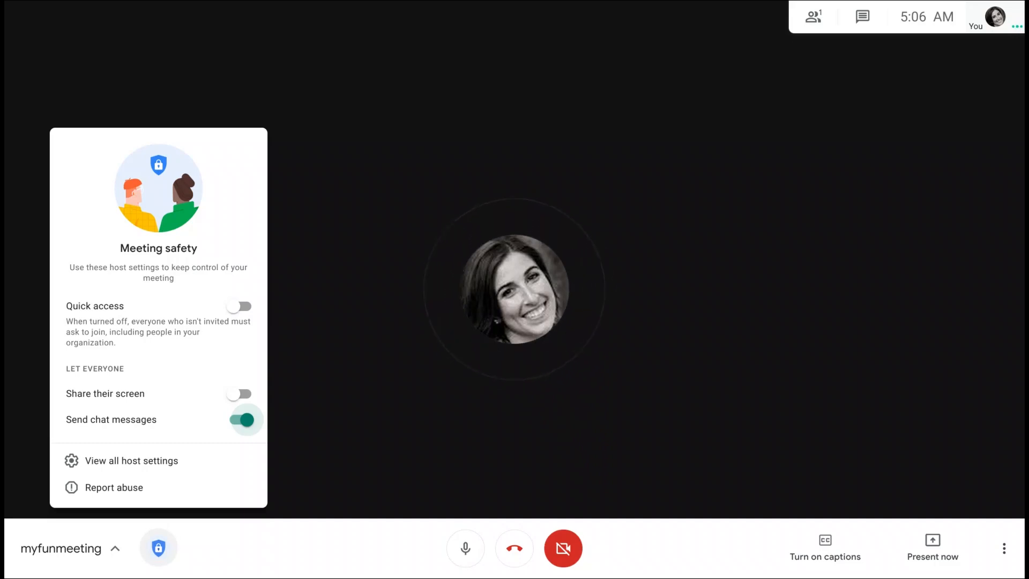
left_click(244, 419)
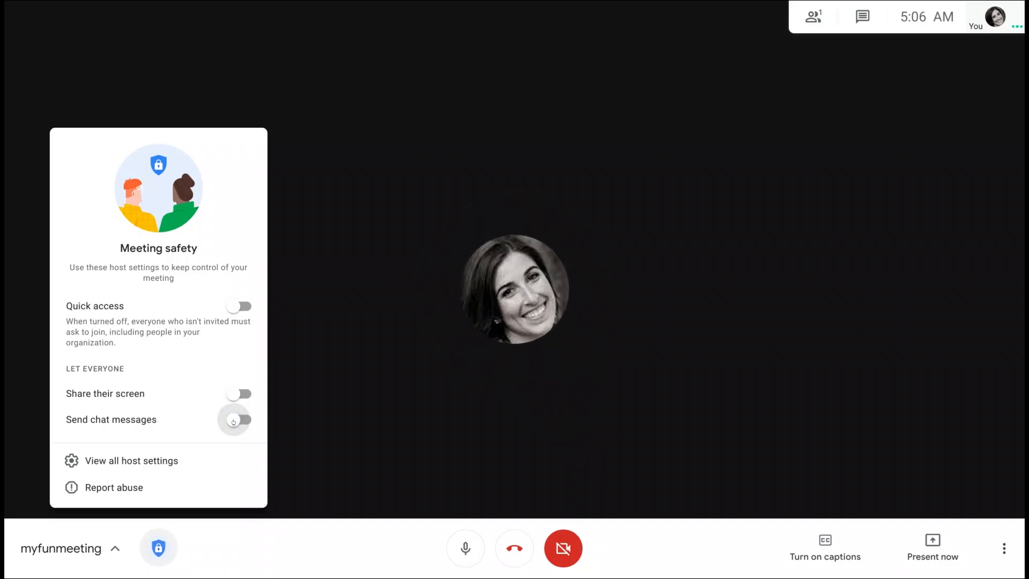